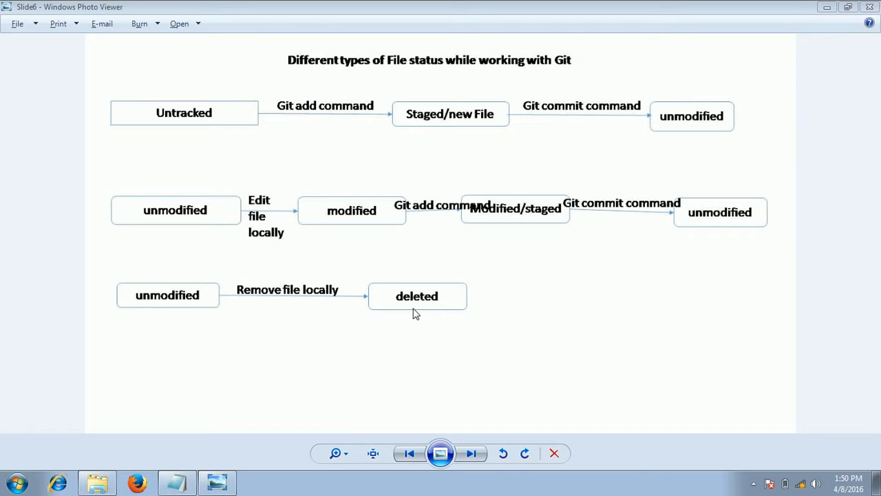
{"action": "mouse_move", "coordinate": [395, 187]}
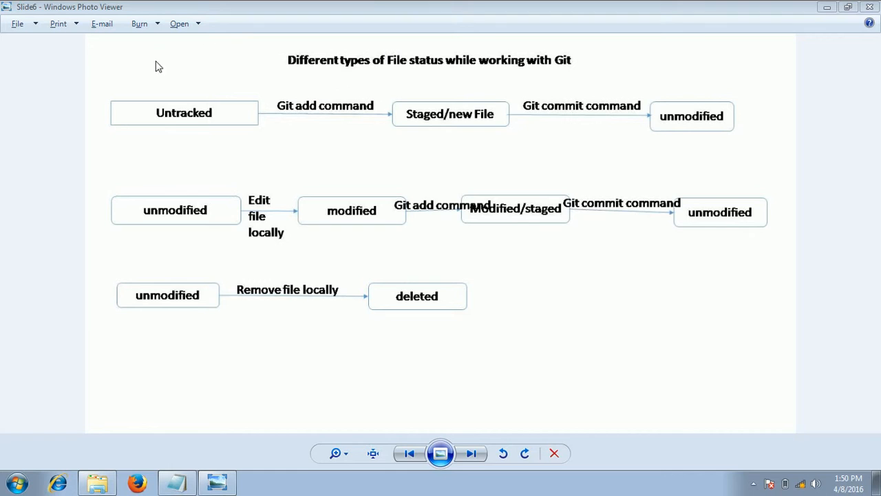
{"action": "mouse_move", "coordinate": [531, 313]}
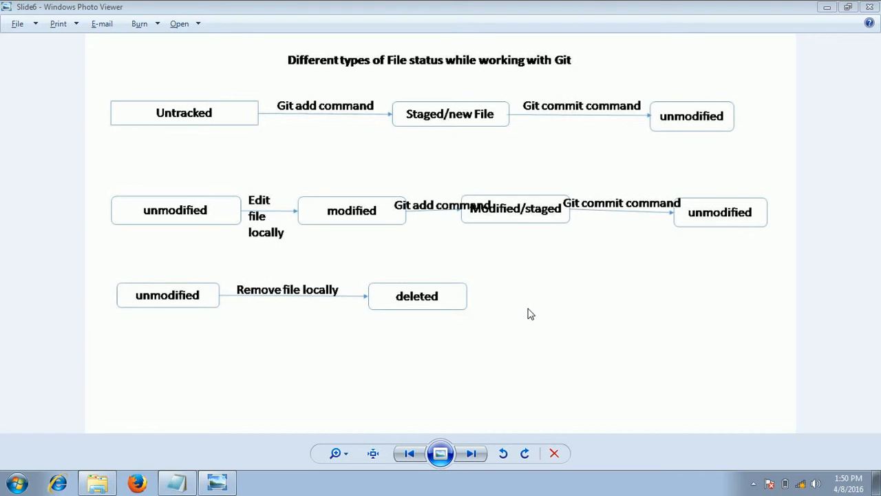
{"action": "mouse_move", "coordinate": [184, 86]}
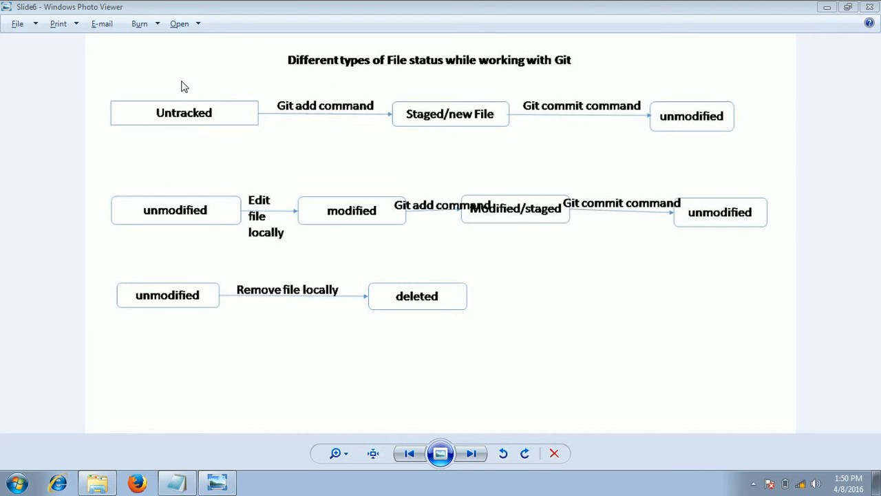
{"action": "mouse_move", "coordinate": [159, 96]}
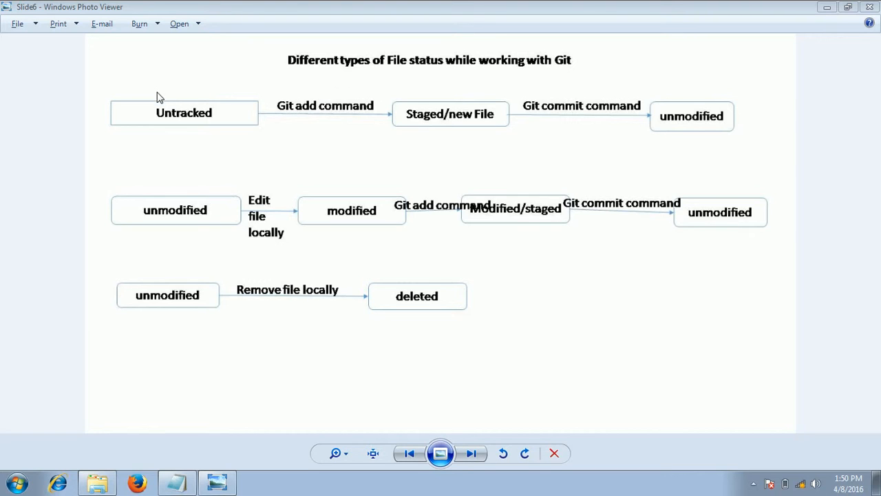
{"action": "mouse_move", "coordinate": [132, 74]}
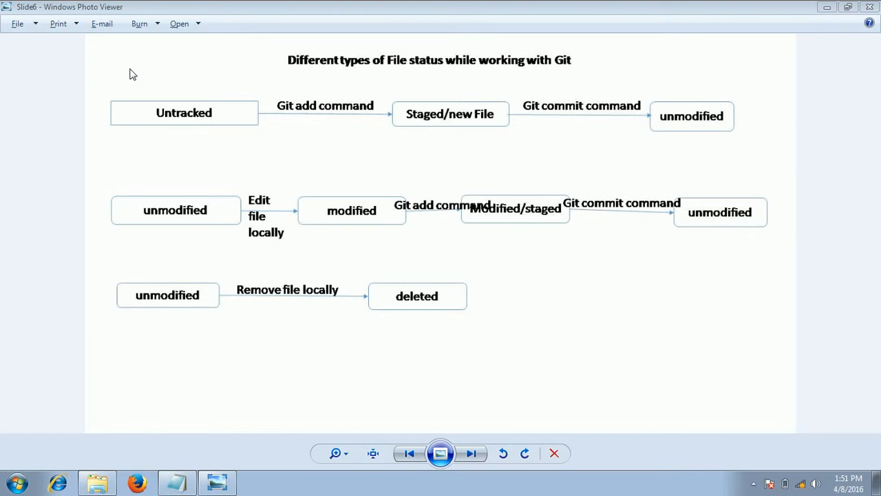
{"action": "mouse_move", "coordinate": [198, 144]}
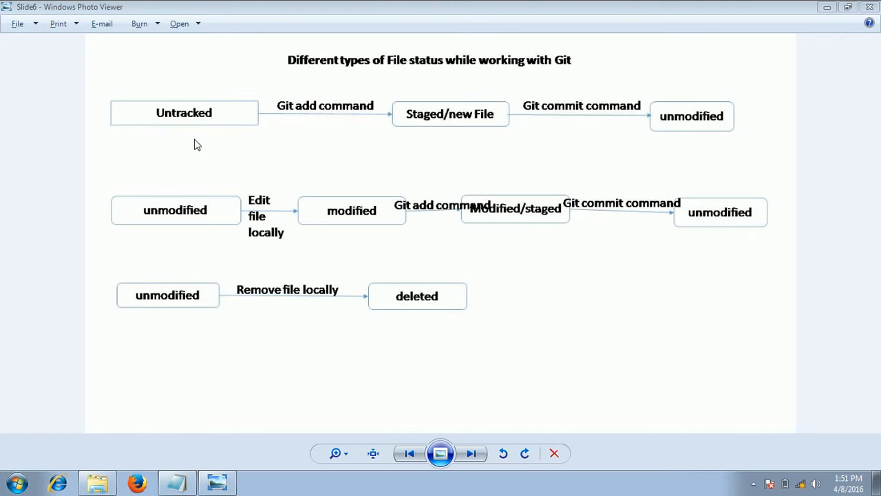
{"action": "mouse_move", "coordinate": [159, 145]}
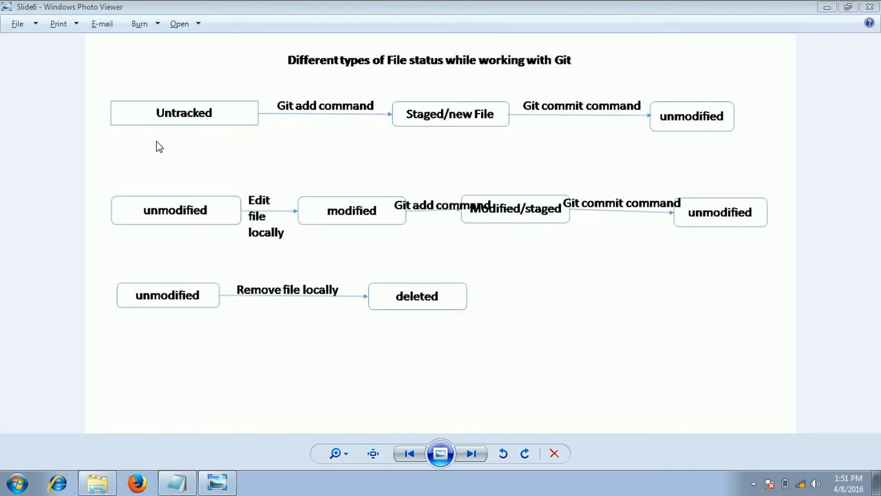
{"action": "mouse_move", "coordinate": [165, 137]}
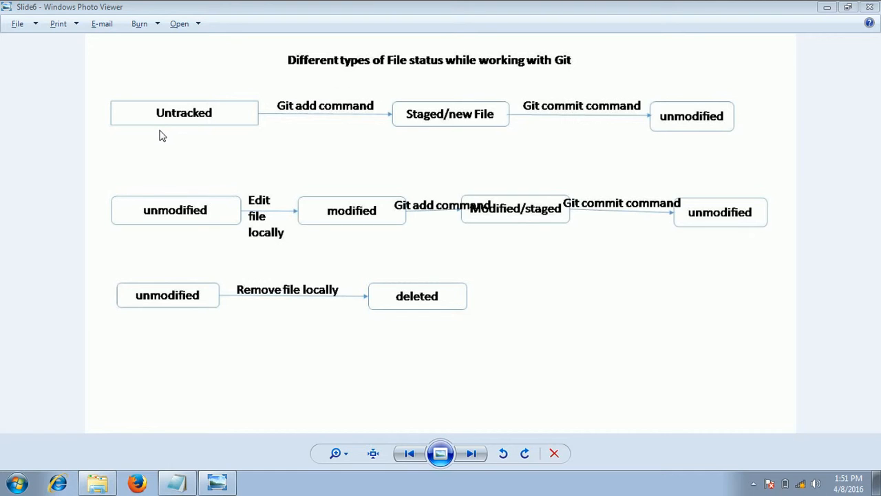
{"action": "mouse_move", "coordinate": [234, 131]}
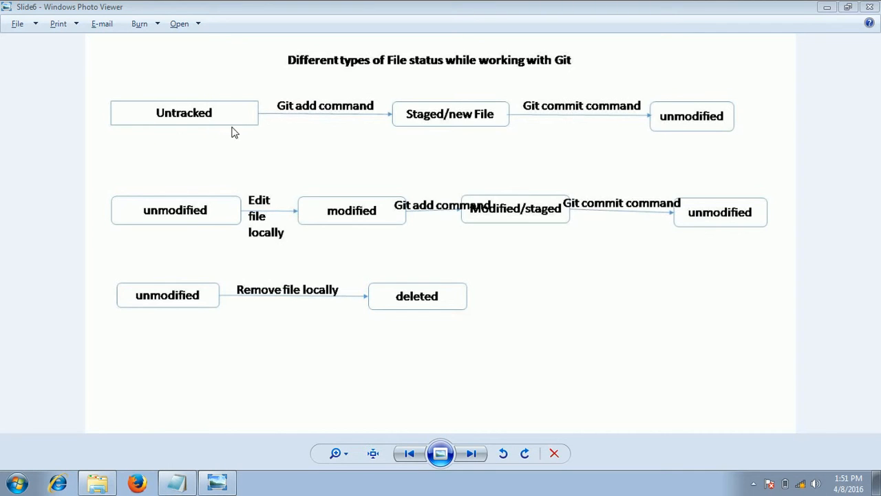
{"action": "mouse_move", "coordinate": [260, 132]}
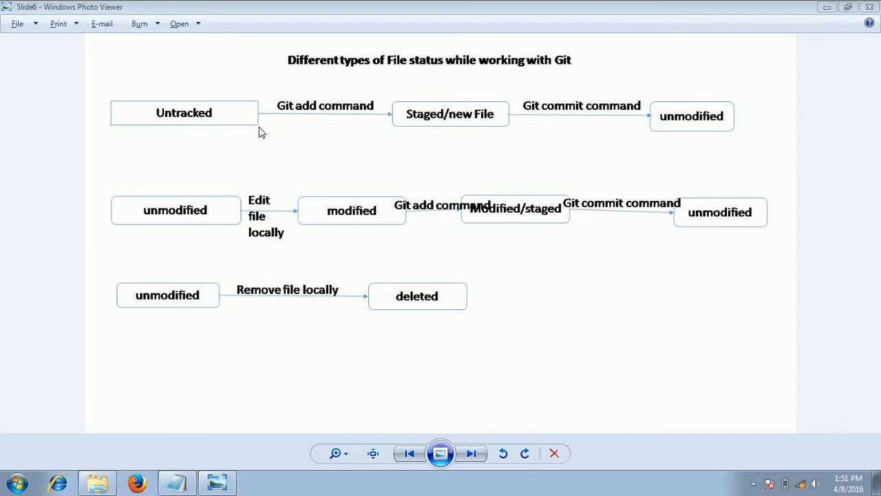
{"action": "mouse_move", "coordinate": [327, 117]}
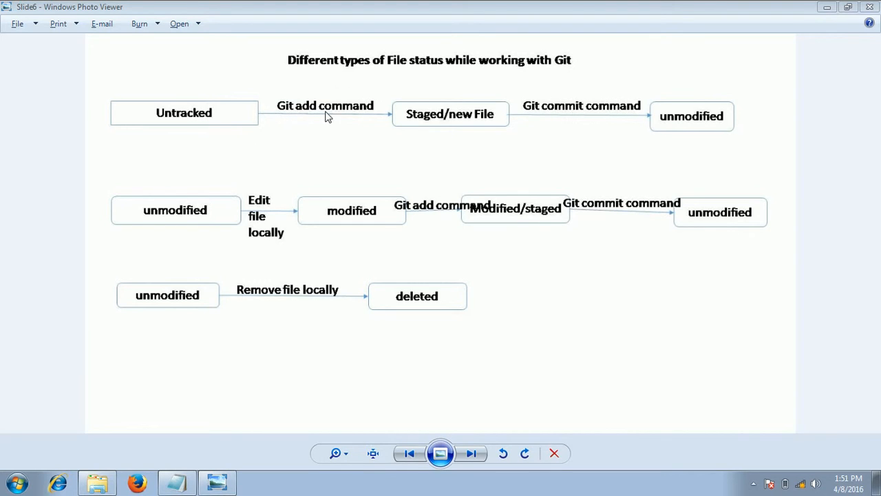
{"action": "mouse_move", "coordinate": [247, 92]}
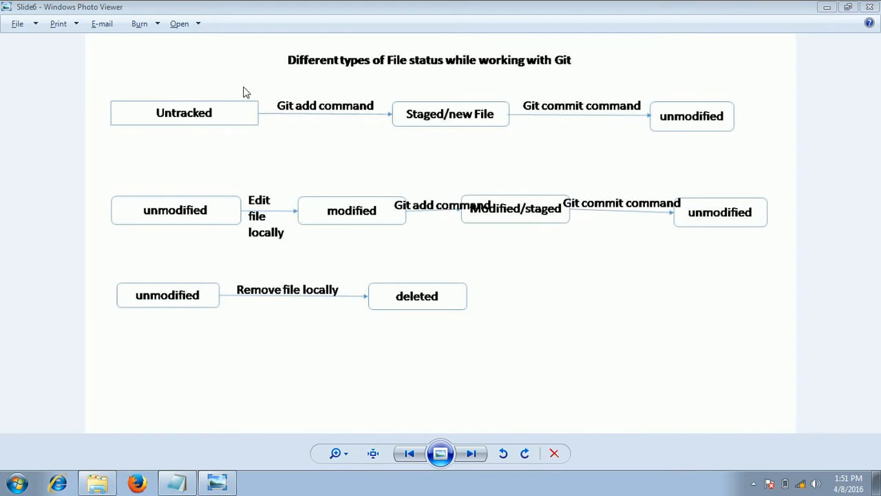
{"action": "mouse_move", "coordinate": [425, 131]}
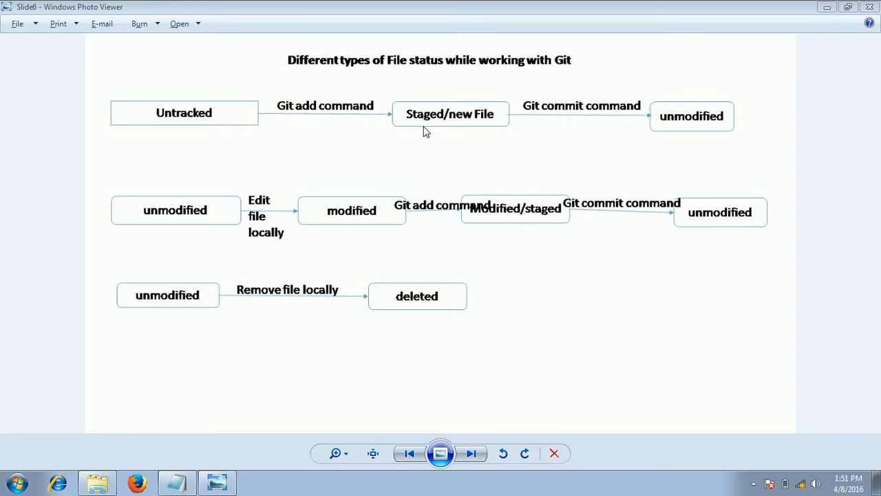
{"action": "mouse_move", "coordinate": [479, 128]}
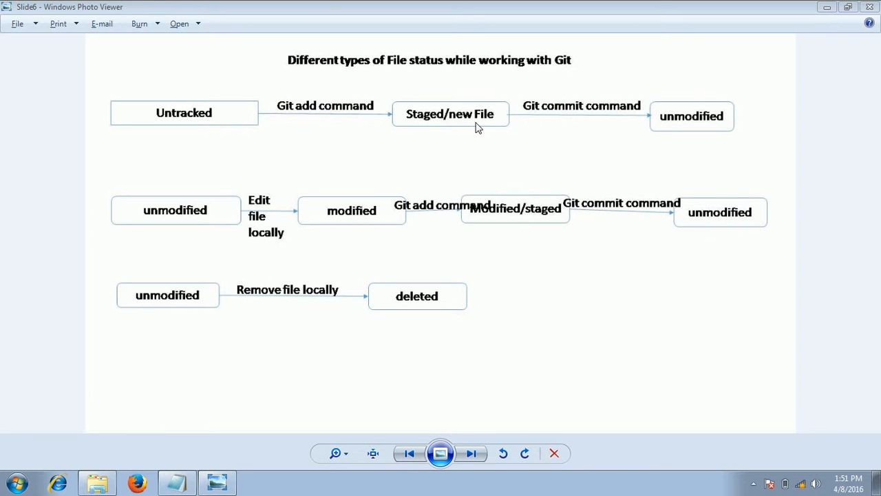
{"action": "mouse_move", "coordinate": [444, 98]}
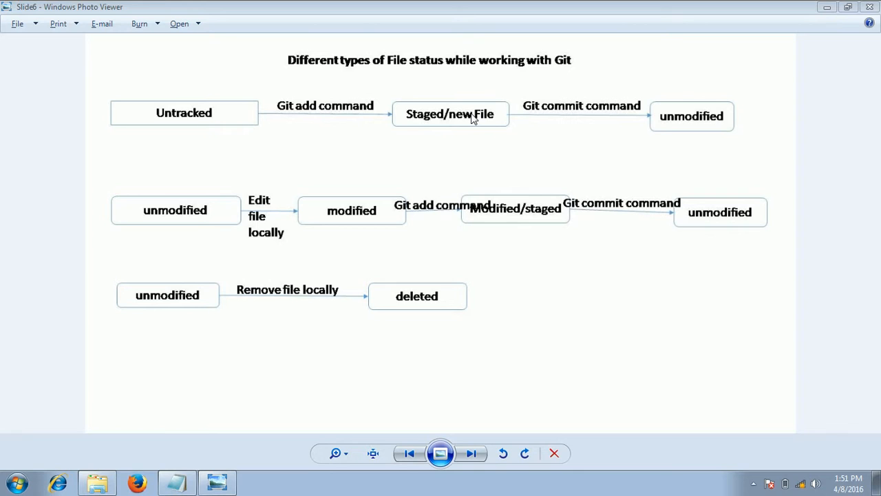
{"action": "mouse_move", "coordinate": [460, 119]}
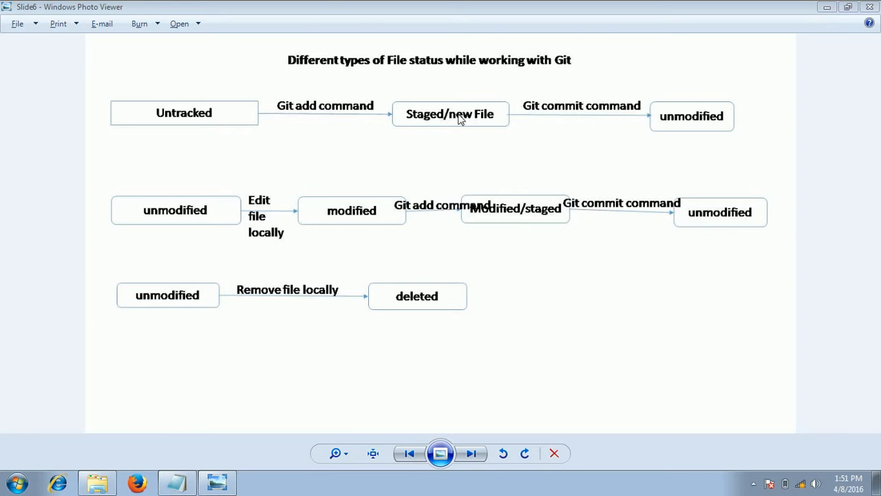
{"action": "mouse_move", "coordinate": [580, 116]}
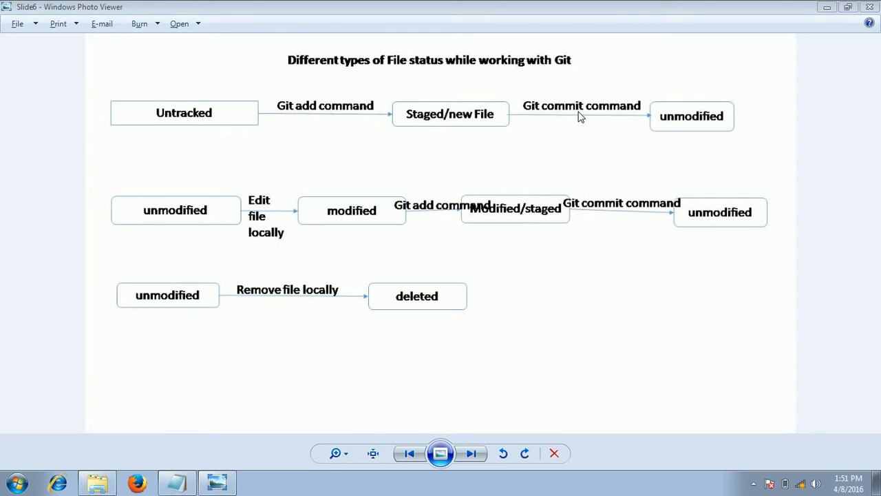
{"action": "mouse_move", "coordinate": [427, 134]}
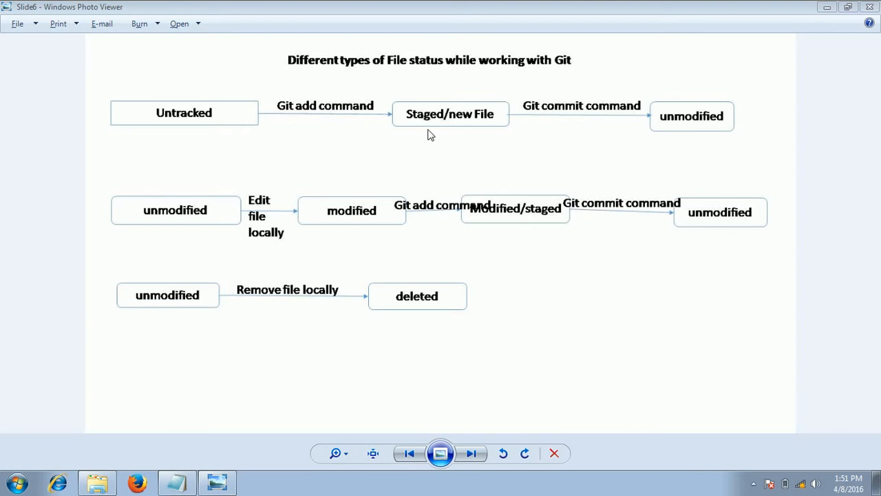
{"action": "mouse_move", "coordinate": [720, 60]}
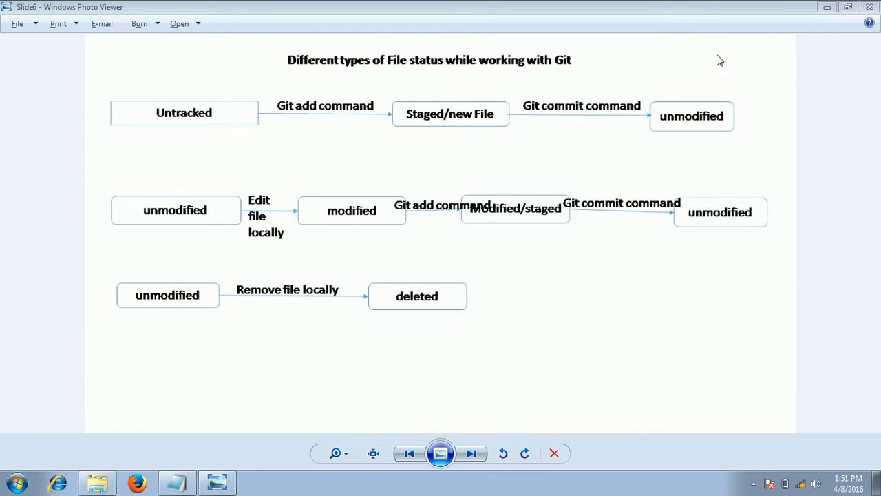
{"action": "mouse_move", "coordinate": [537, 90]}
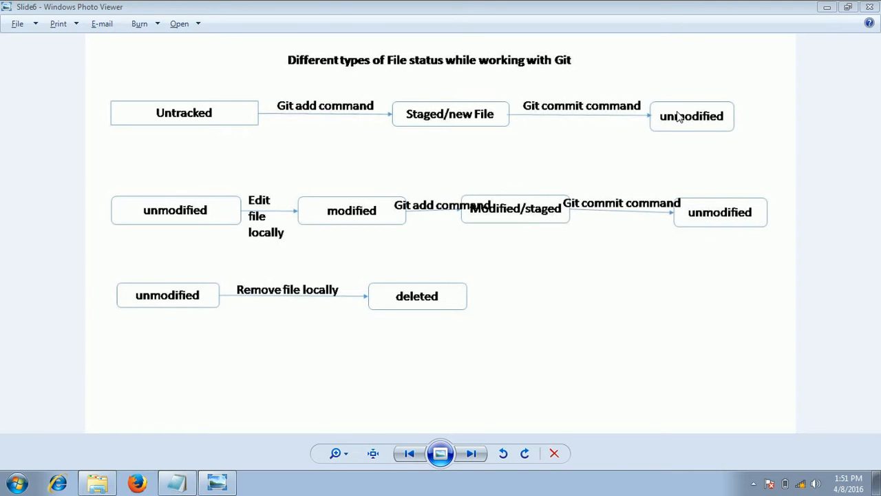
{"action": "mouse_move", "coordinate": [685, 122]}
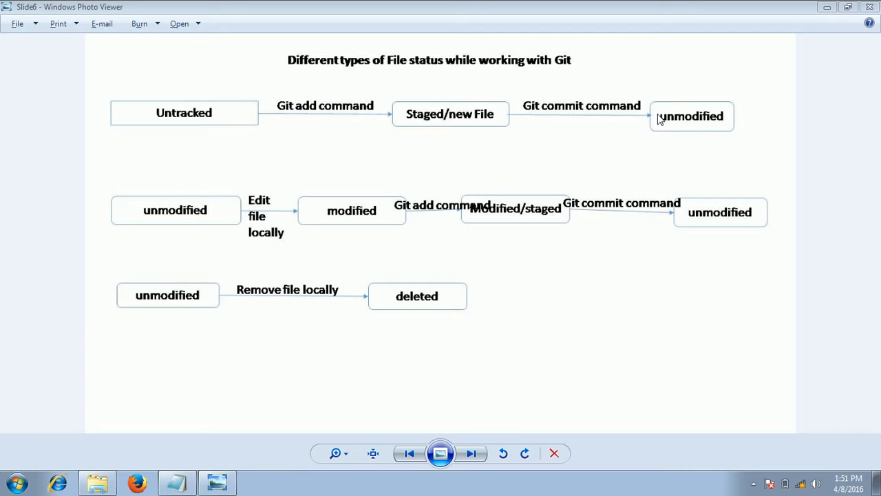
{"action": "mouse_move", "coordinate": [668, 103]}
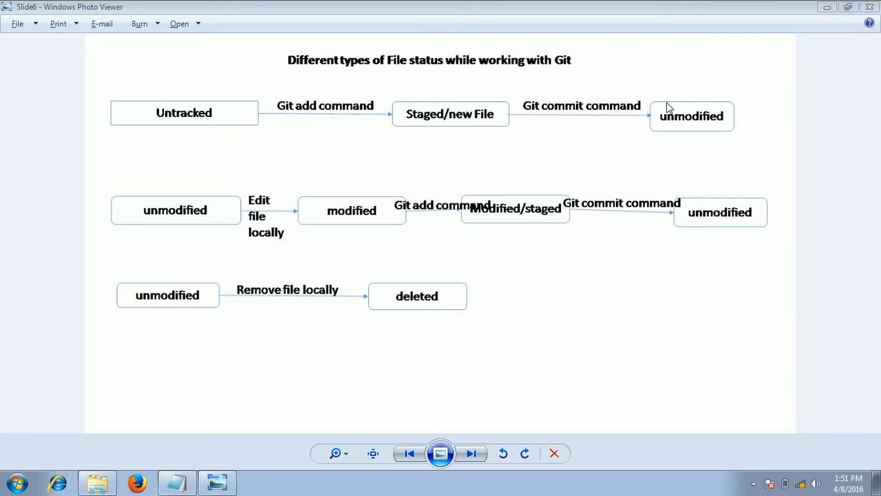
{"action": "mouse_move", "coordinate": [669, 116]}
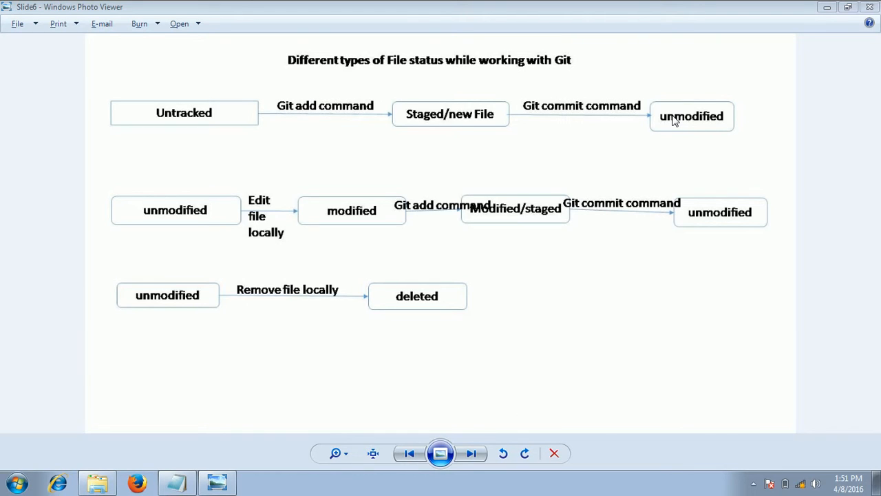
{"action": "mouse_move", "coordinate": [150, 192]}
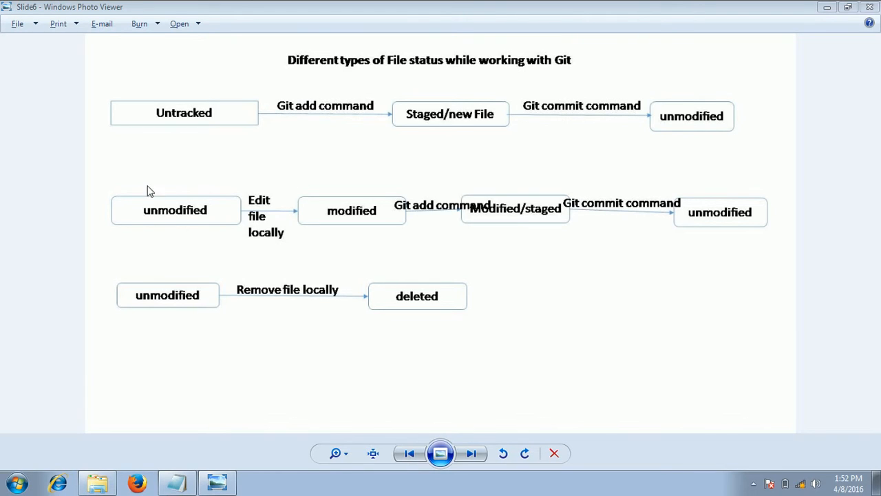
{"action": "mouse_move", "coordinate": [157, 222]}
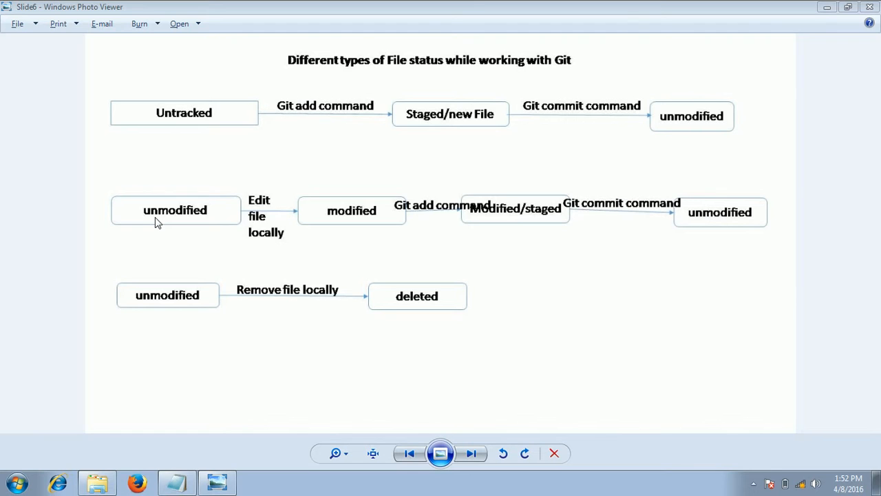
{"action": "mouse_move", "coordinate": [281, 204]}
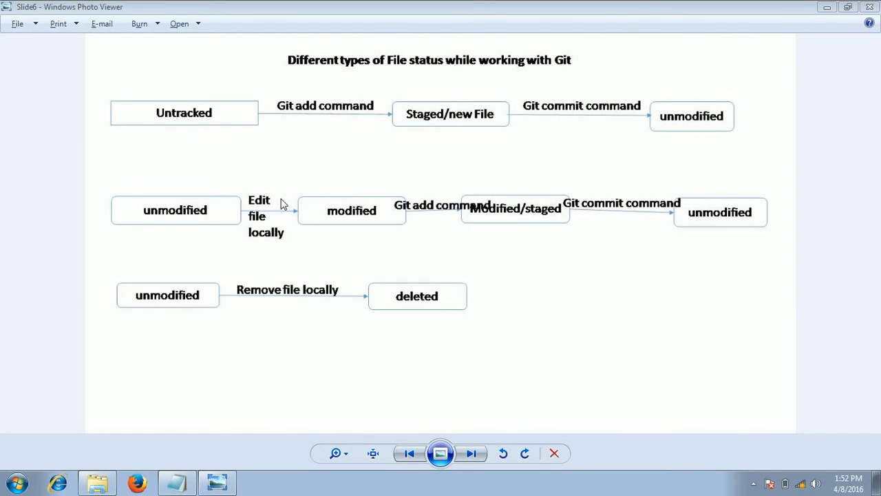
{"action": "mouse_move", "coordinate": [350, 214]}
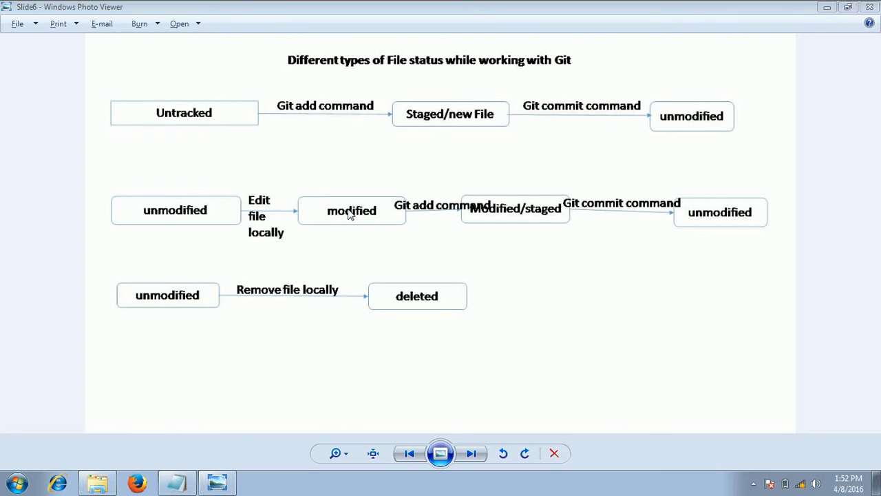
{"action": "mouse_move", "coordinate": [501, 215]}
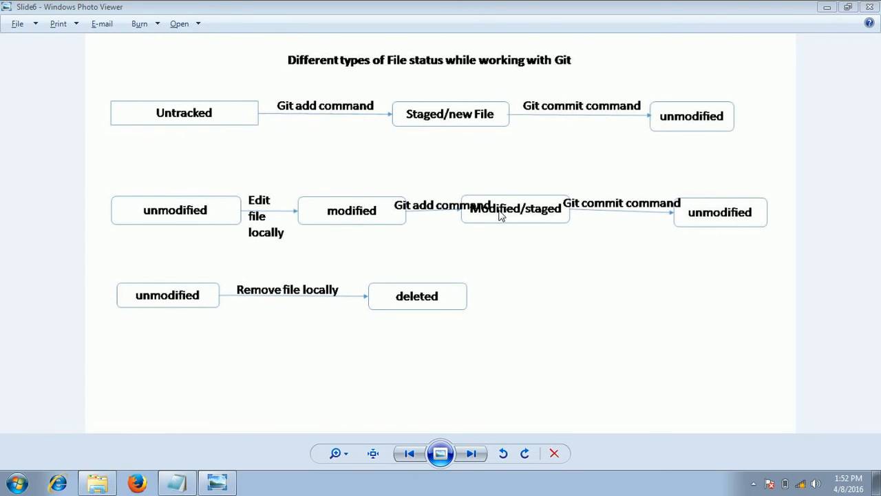
{"action": "mouse_move", "coordinate": [460, 218]}
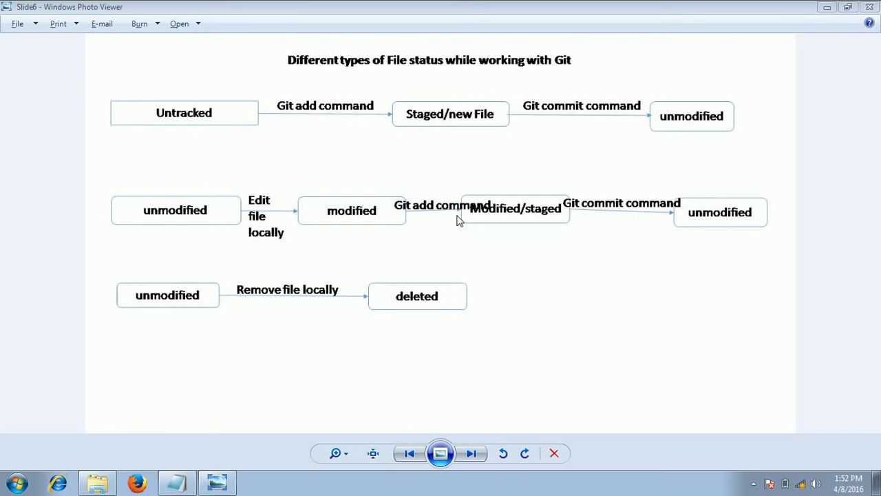
{"action": "mouse_move", "coordinate": [383, 230]}
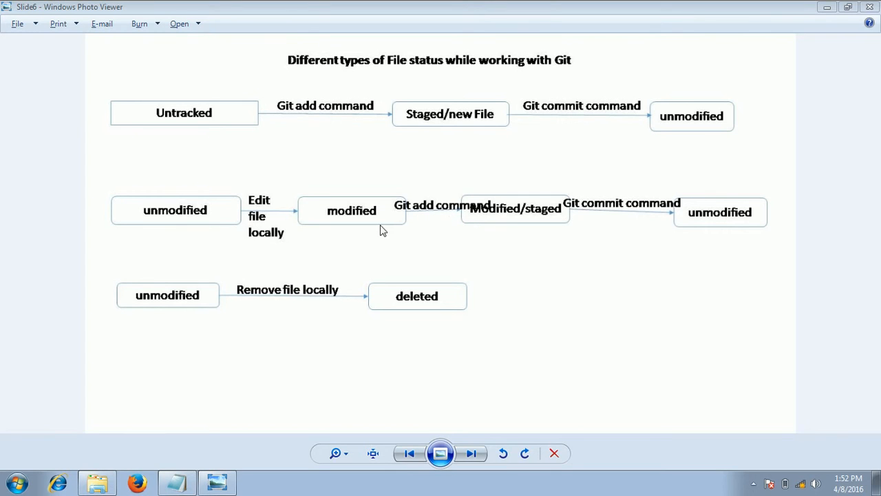
{"action": "mouse_move", "coordinate": [477, 206]}
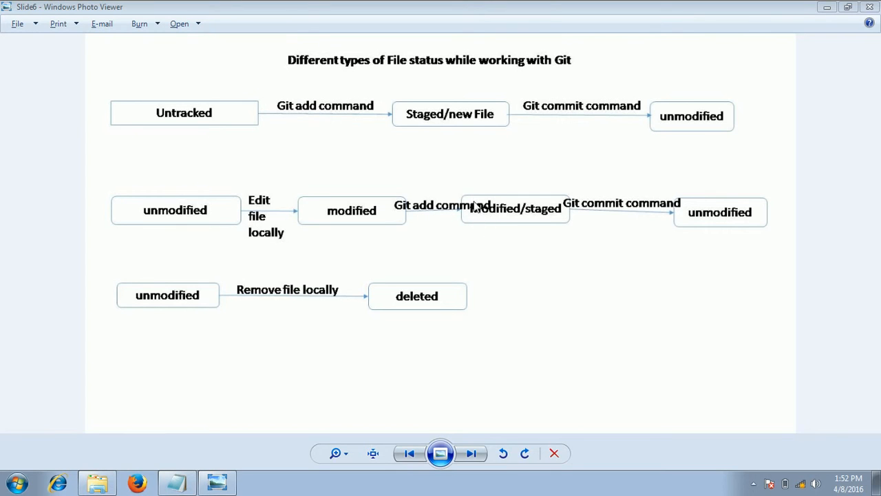
{"action": "mouse_move", "coordinate": [523, 201]}
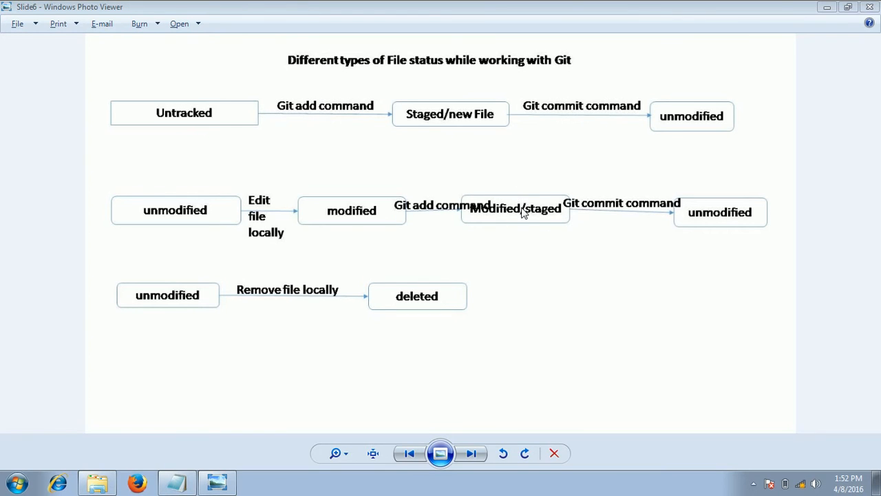
{"action": "mouse_move", "coordinate": [619, 217]}
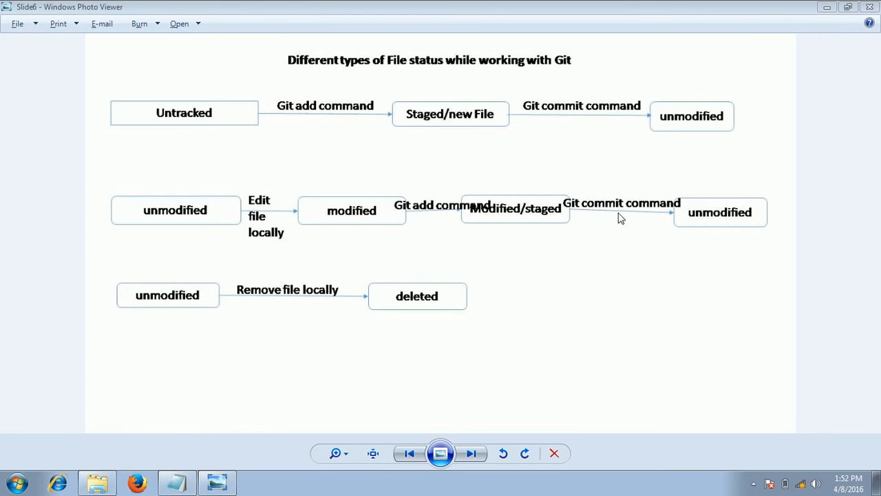
{"action": "mouse_move", "coordinate": [706, 212]}
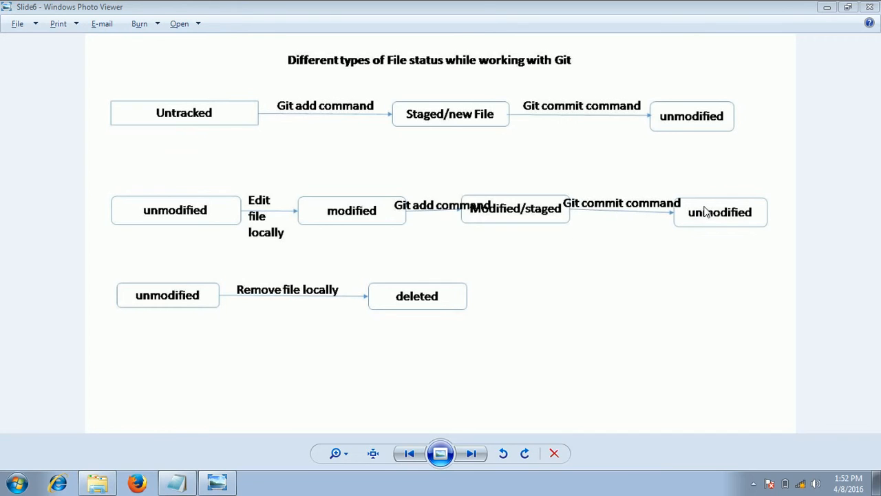
{"action": "mouse_move", "coordinate": [697, 233]}
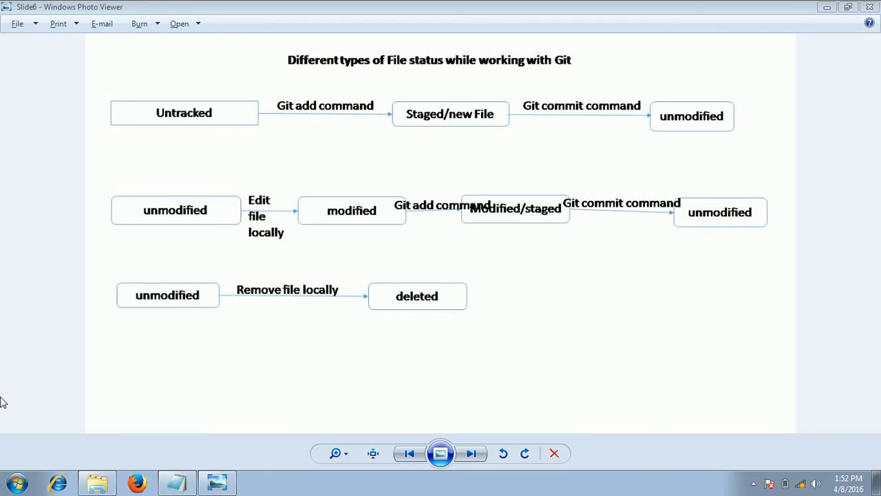
{"action": "mouse_move", "coordinate": [140, 301]}
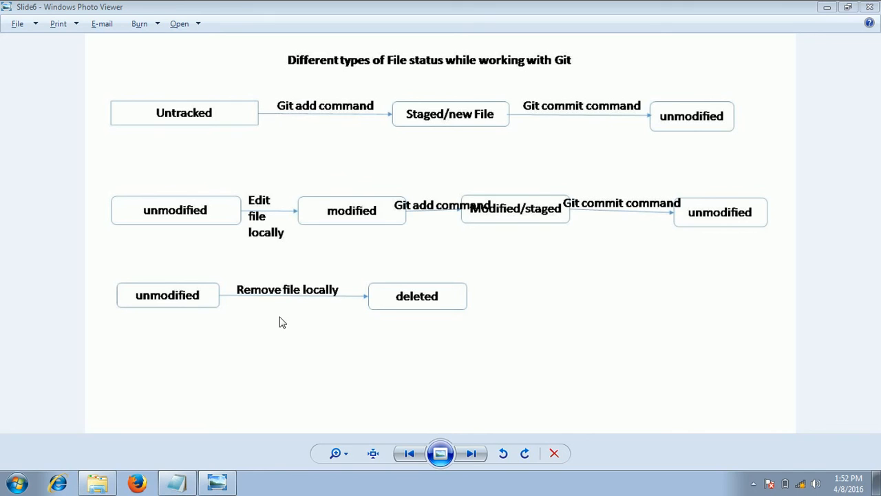
{"action": "mouse_move", "coordinate": [387, 305]}
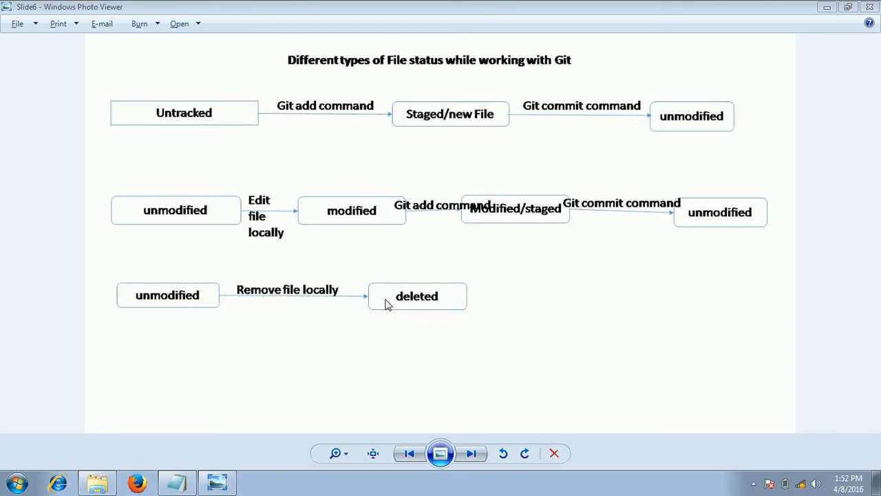
{"action": "mouse_move", "coordinate": [383, 328]}
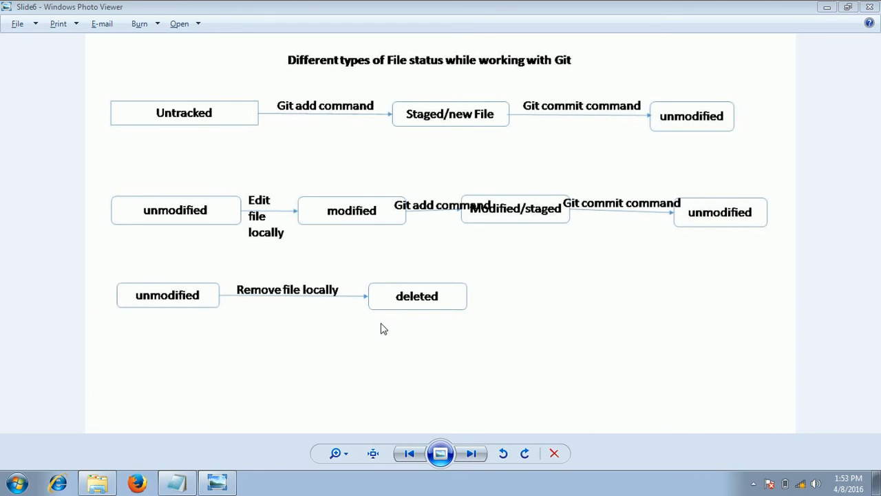